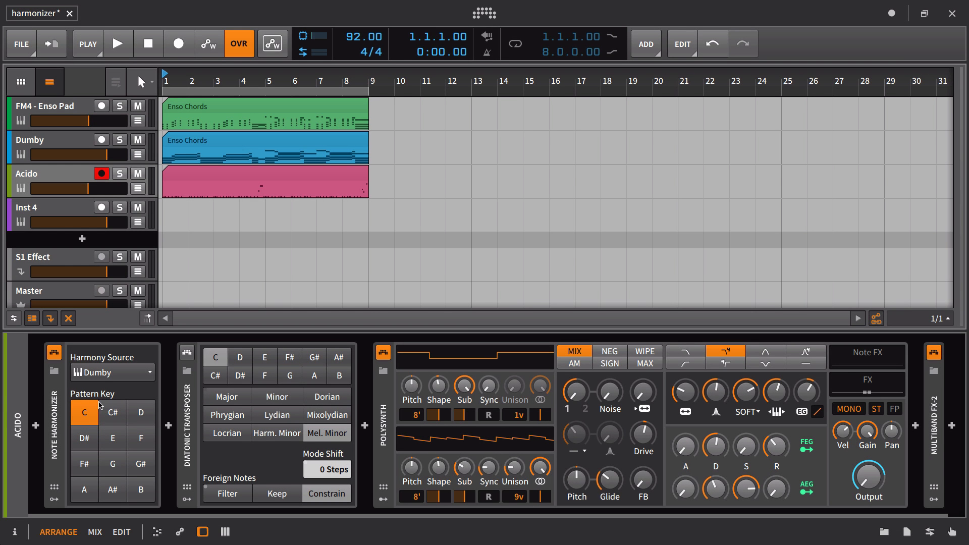
mouse_move(81, 372)
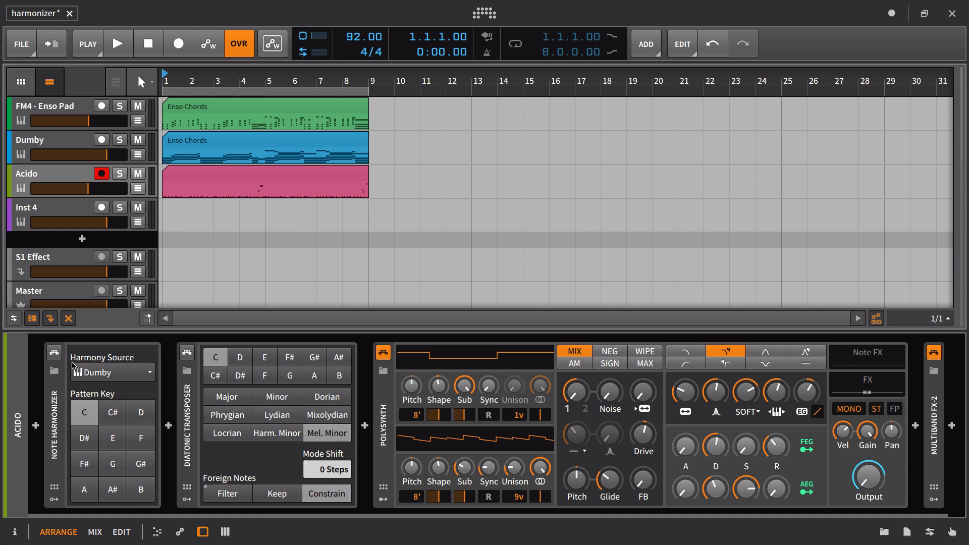
mouse_move(41, 406)
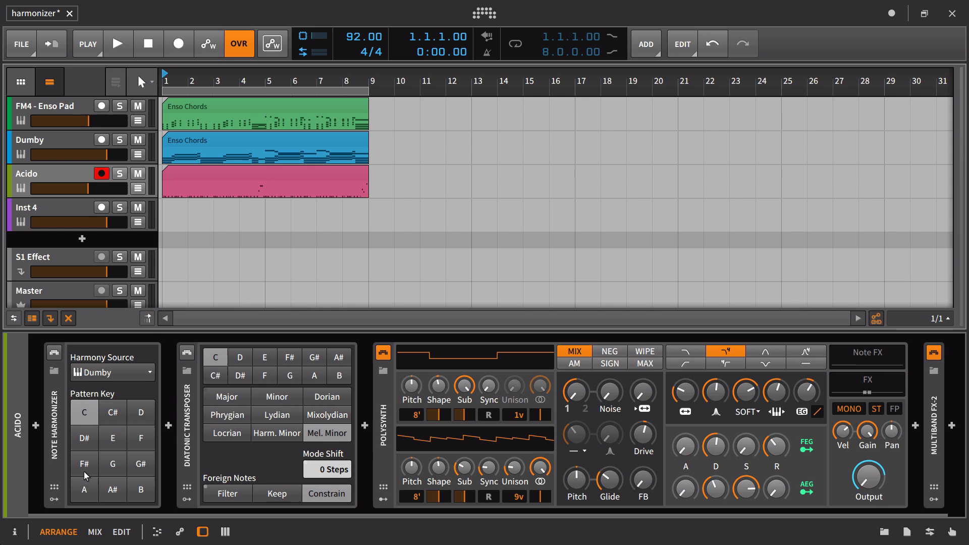
mouse_move(148, 358)
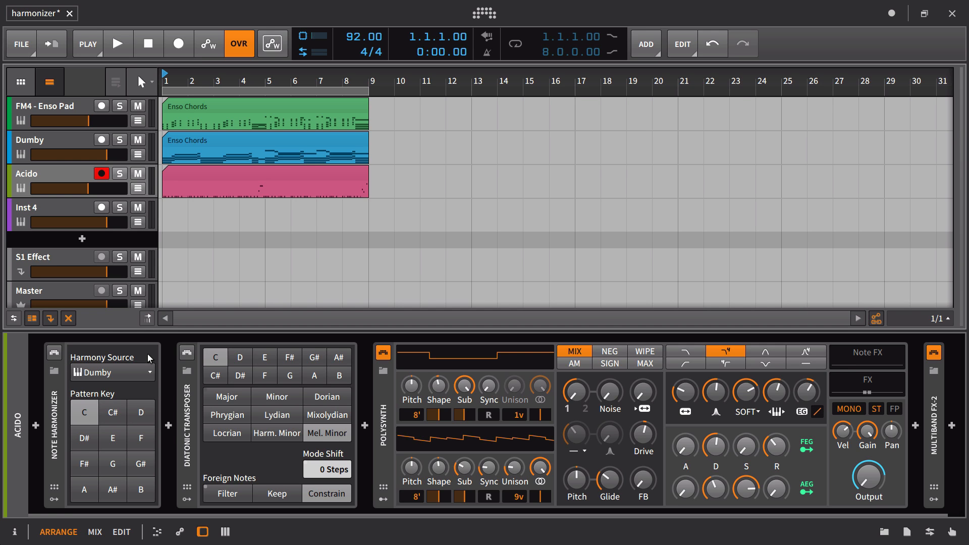
mouse_move(151, 161)
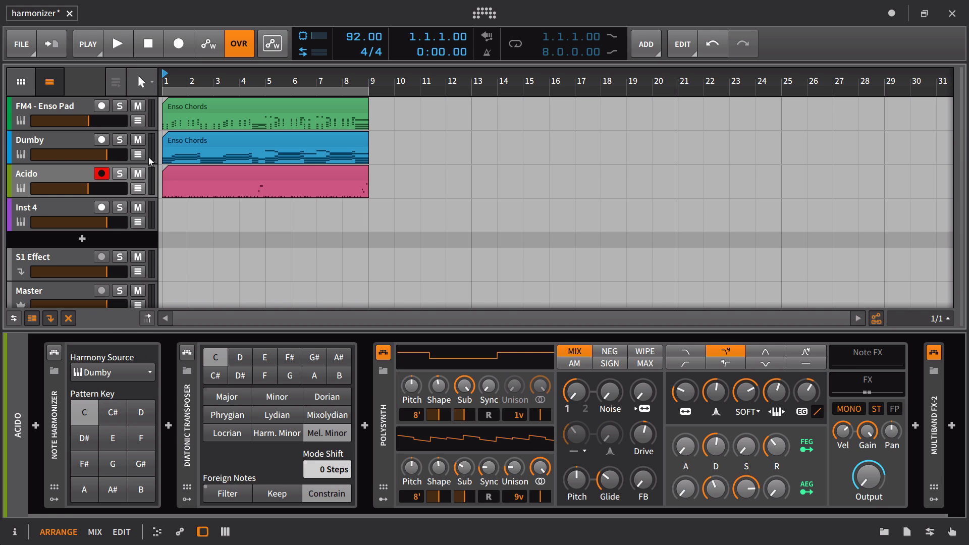
Solo FM4 - Enso Pad, then solo Acido instead and audition its bass part to bar 5
left_click(119, 106)
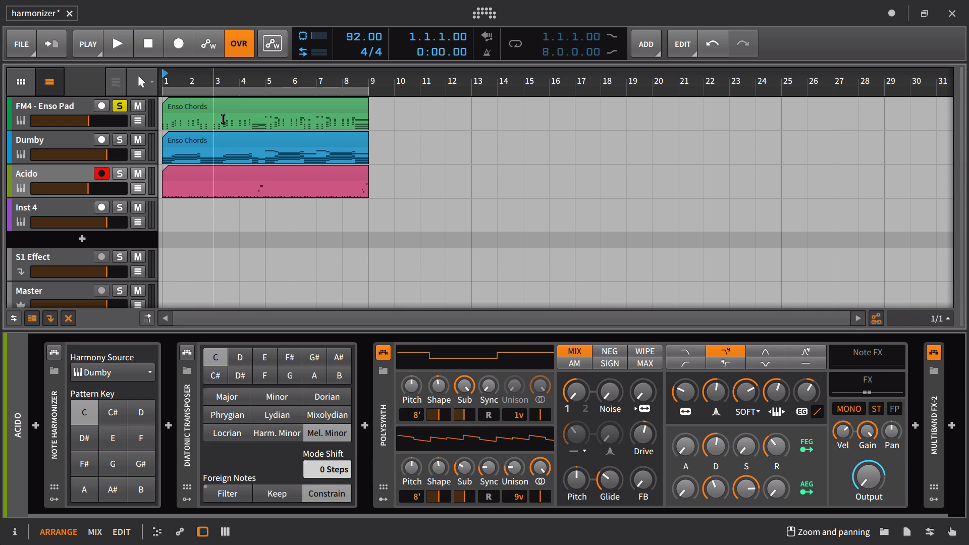
left_click(118, 43)
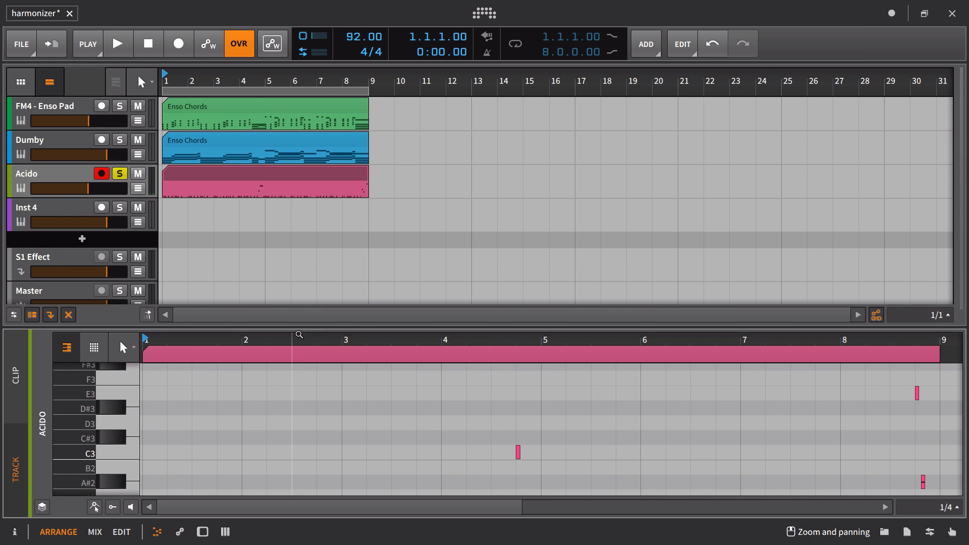
left_click(117, 43)
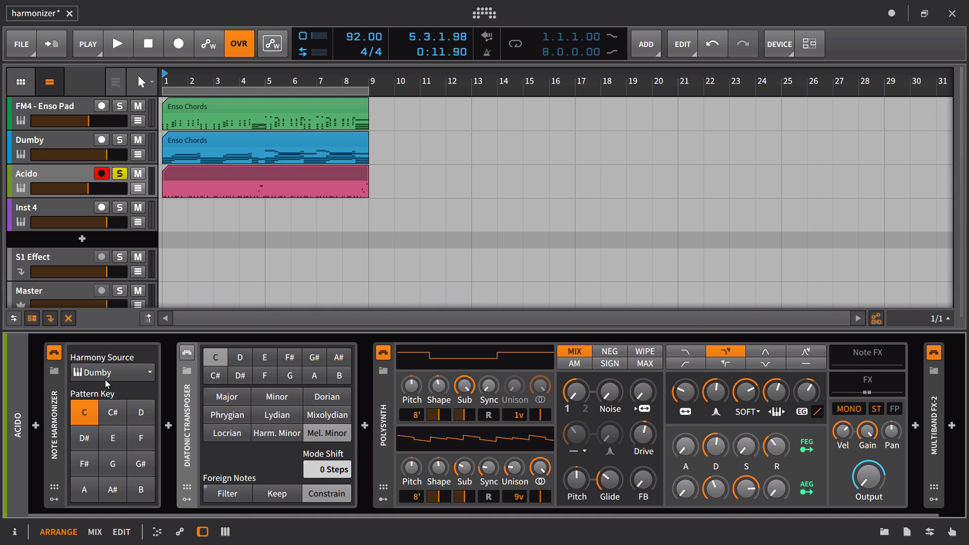
Set the Acido Note Harmonizer's Harmony Source to the FM4 - Enso Pad track
left_click(112, 373)
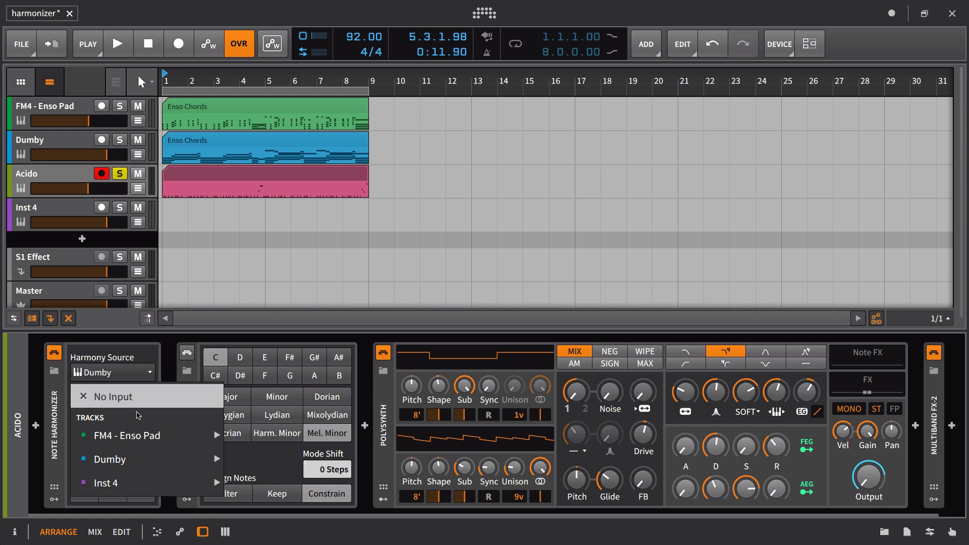
left_click(126, 435)
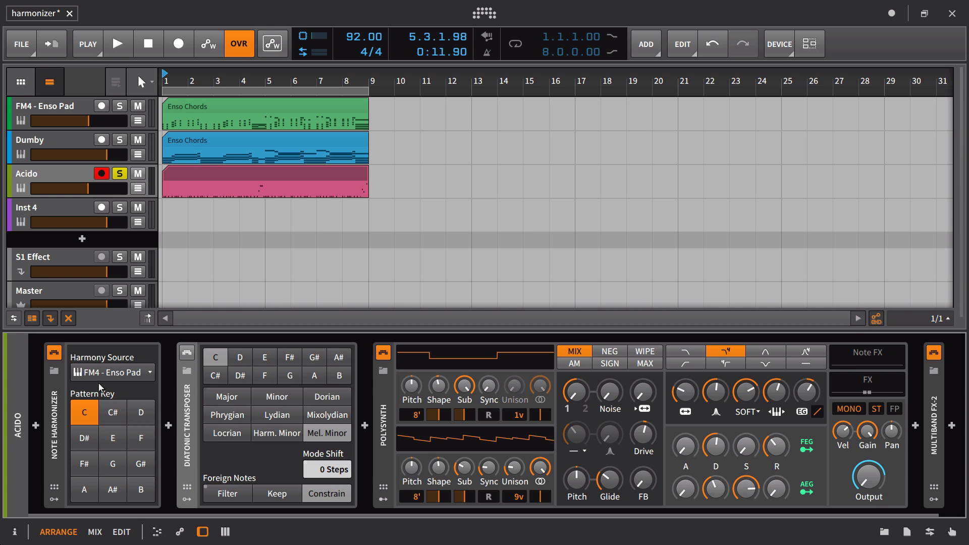
mouse_move(96, 456)
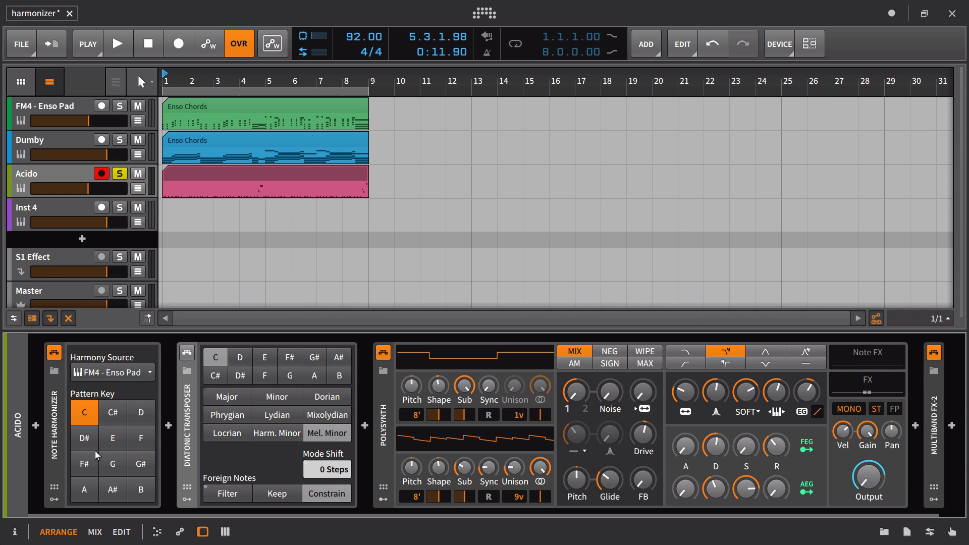
mouse_move(158, 424)
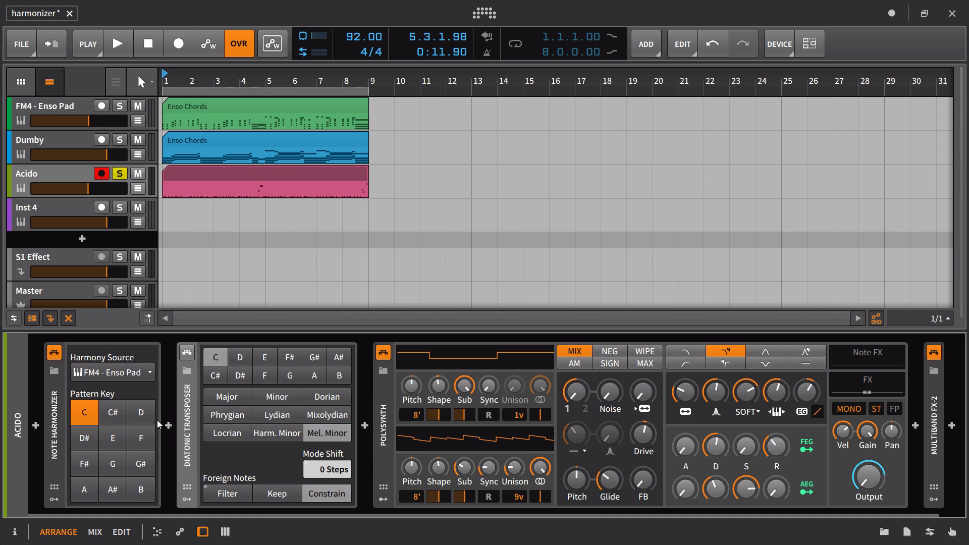
mouse_move(193, 357)
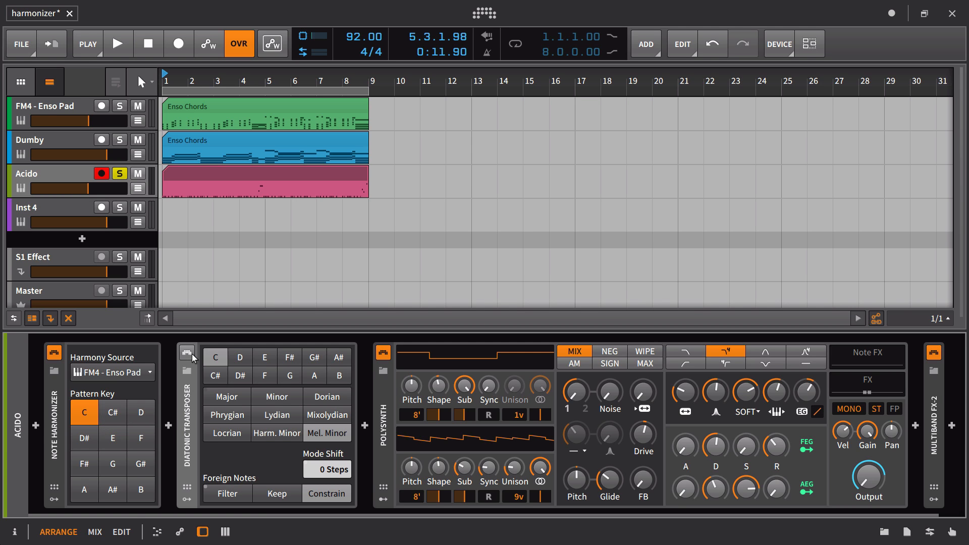
mouse_move(213, 115)
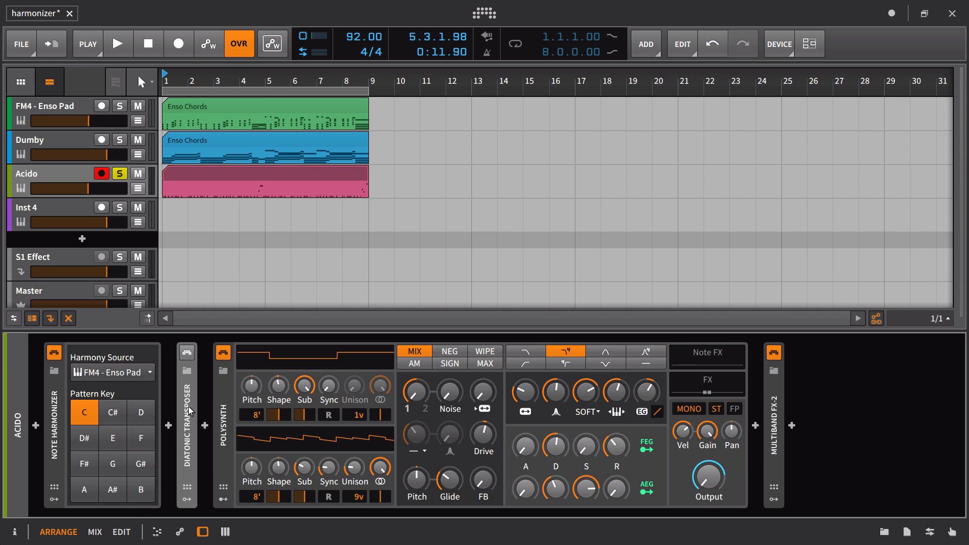
mouse_move(62, 258)
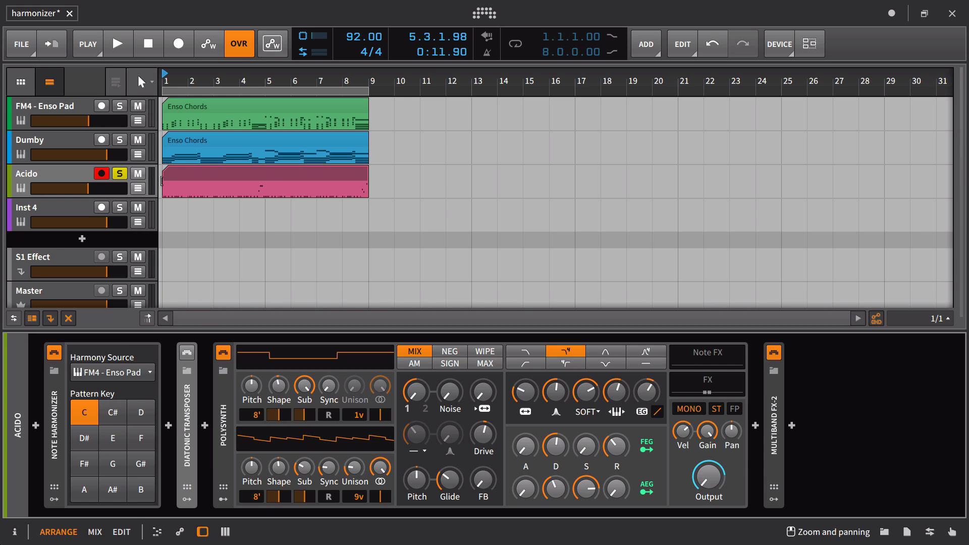
Unsolo Acido, record eight bars of harmonized bass onto Inst 4 and view the new clip's notes
left_click(101, 207)
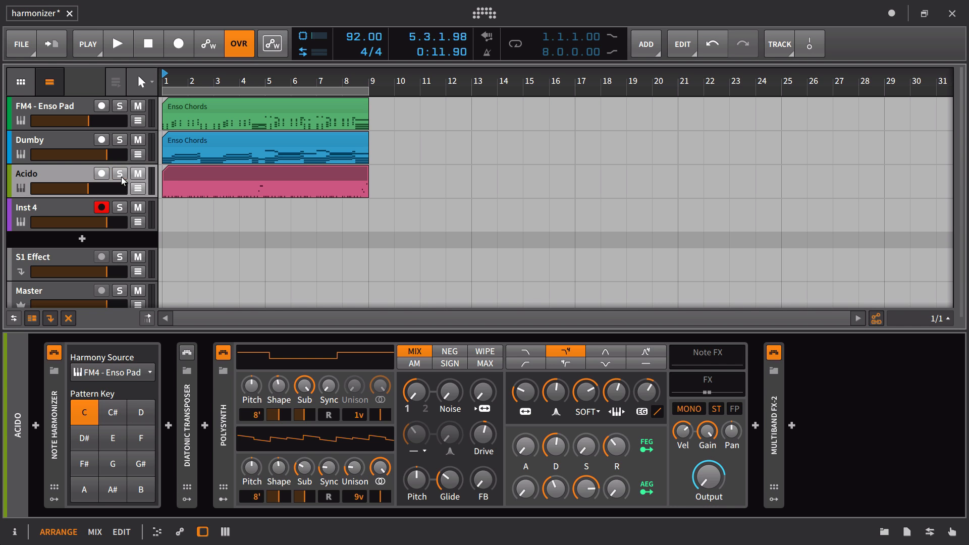
mouse_move(180, 50)
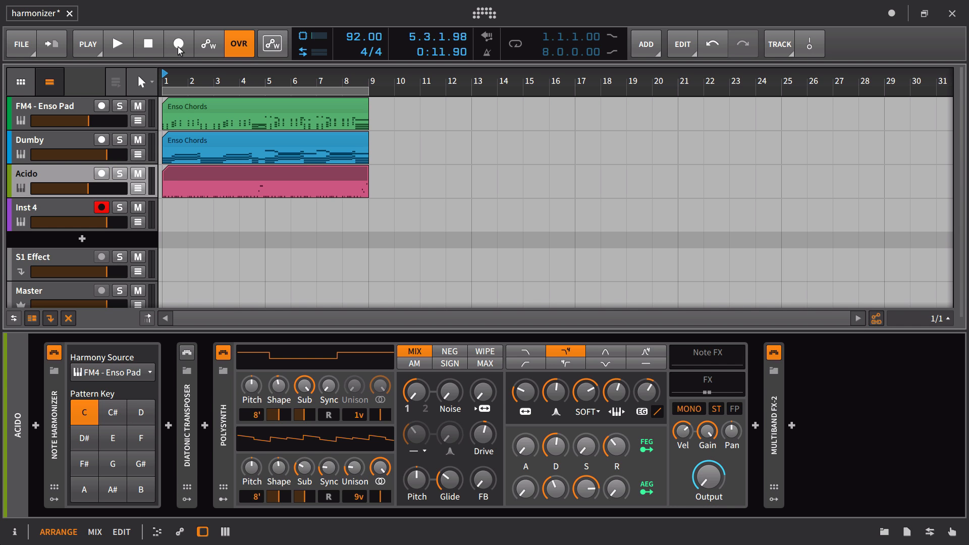
left_click(117, 44)
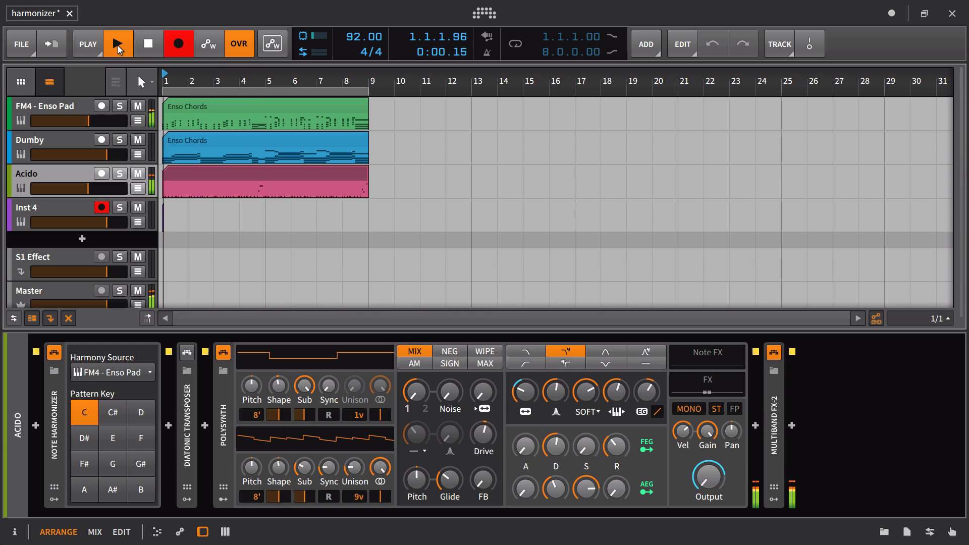
left_click(117, 43)
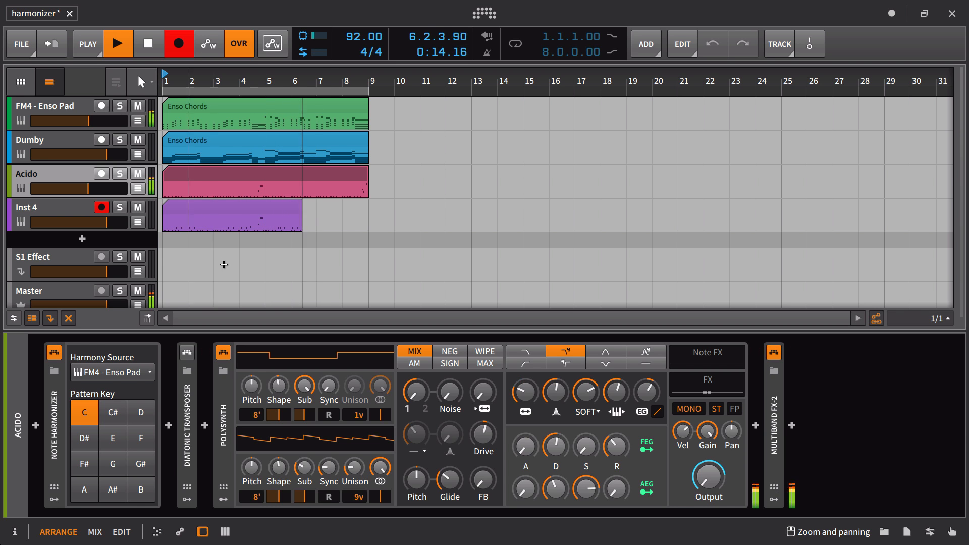
double_click(232, 215)
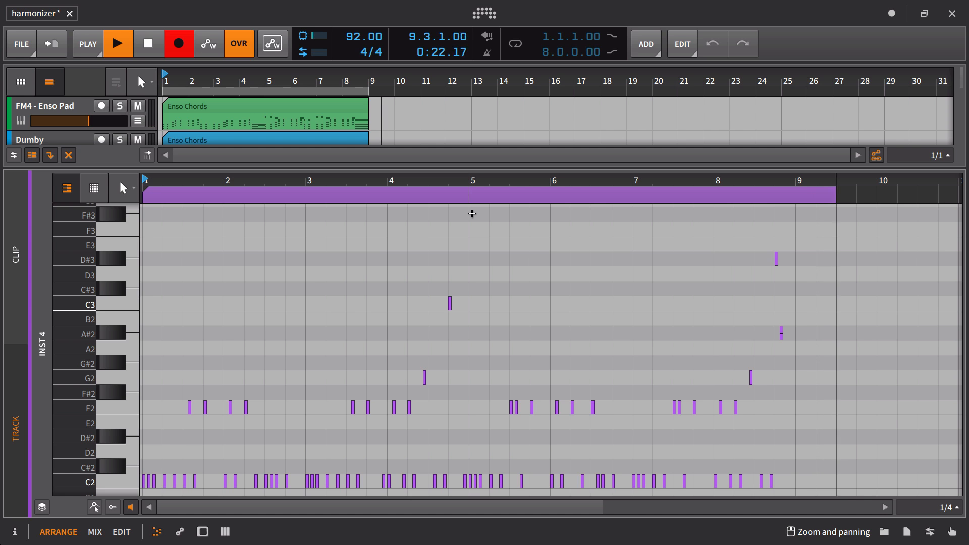
Stop recording, leaving the Inst 4 clip at about bar 10, and scroll to the Acido device chain
left_click(147, 44)
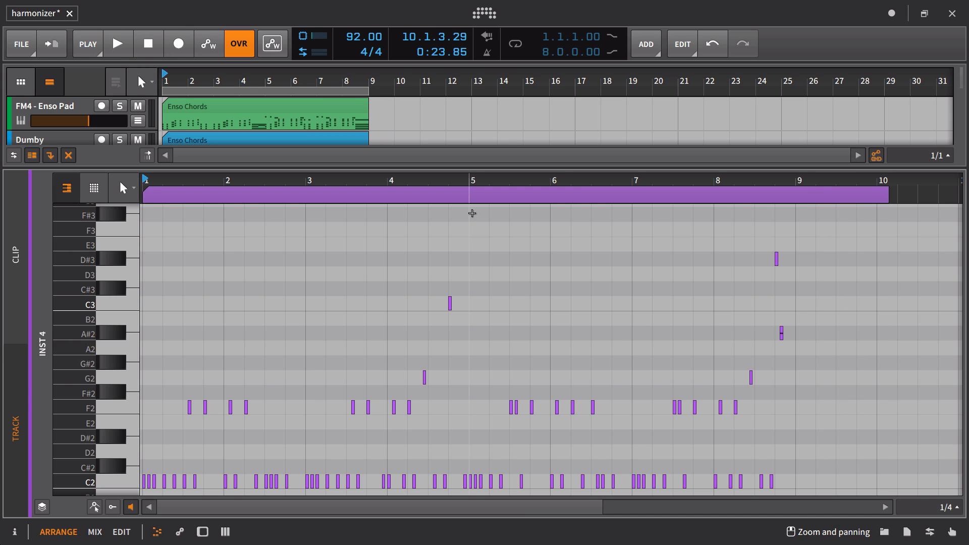
mouse_move(414, 334)
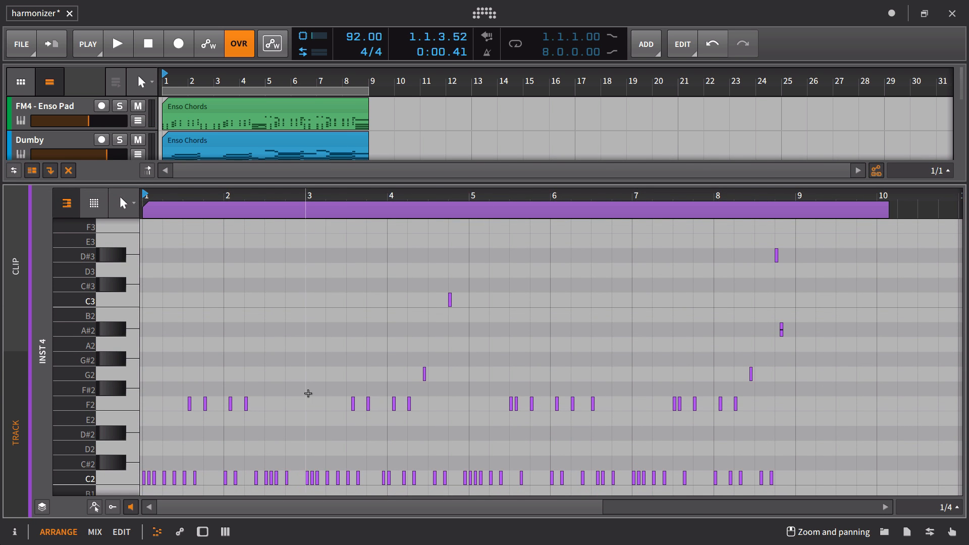
scroll("down", 3)
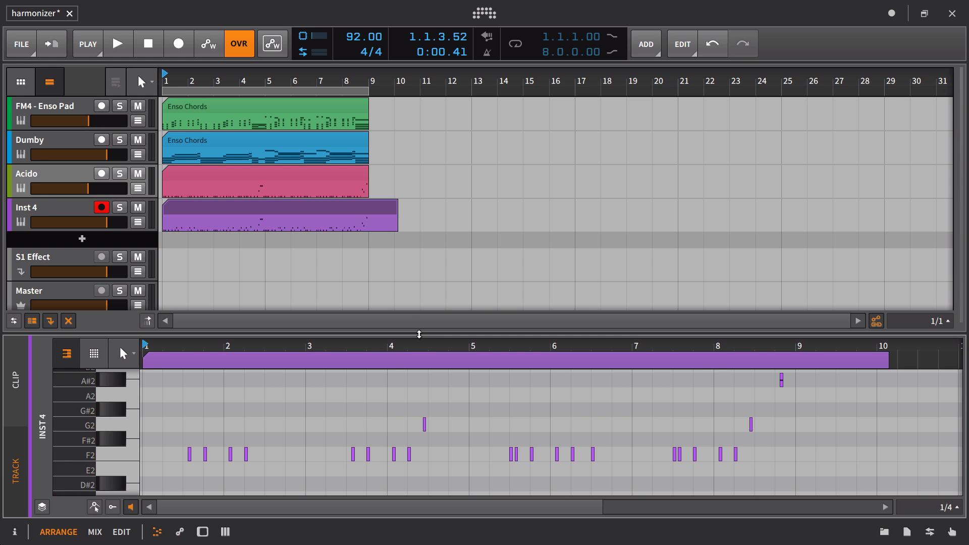
mouse_move(59, 193)
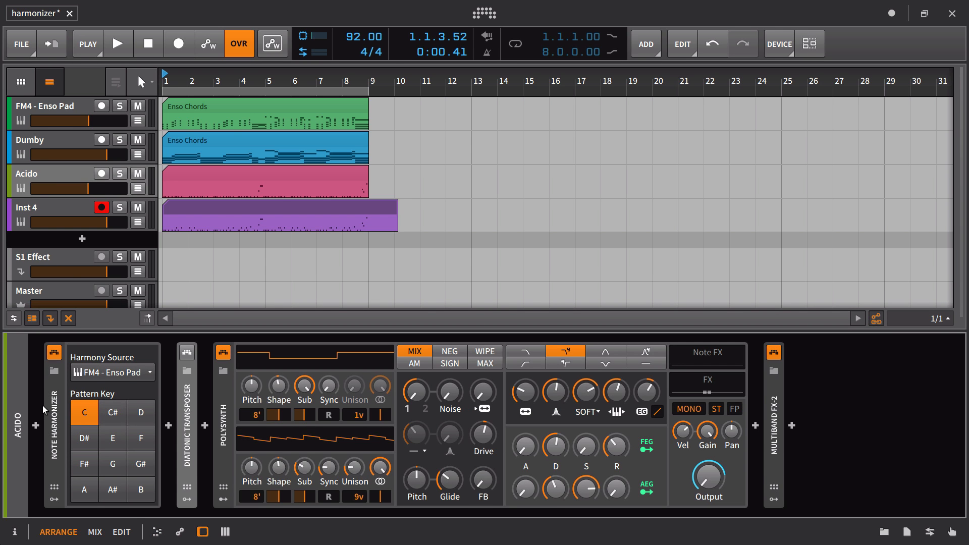
mouse_move(193, 363)
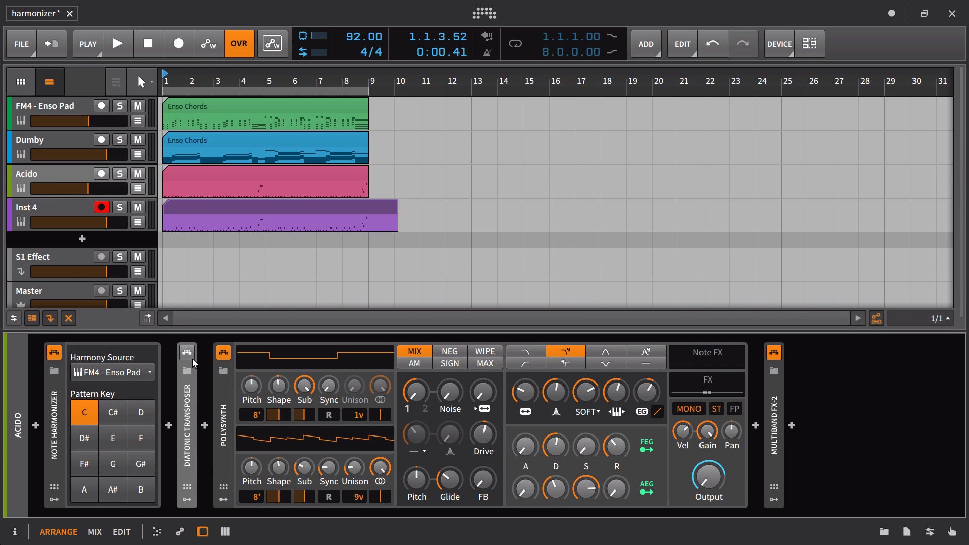
mouse_move(173, 375)
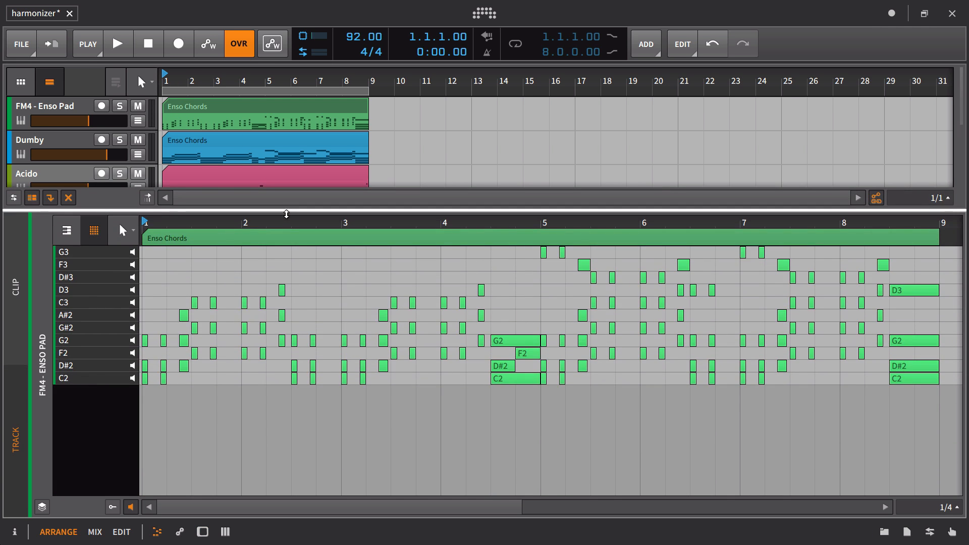
mouse_move(235, 258)
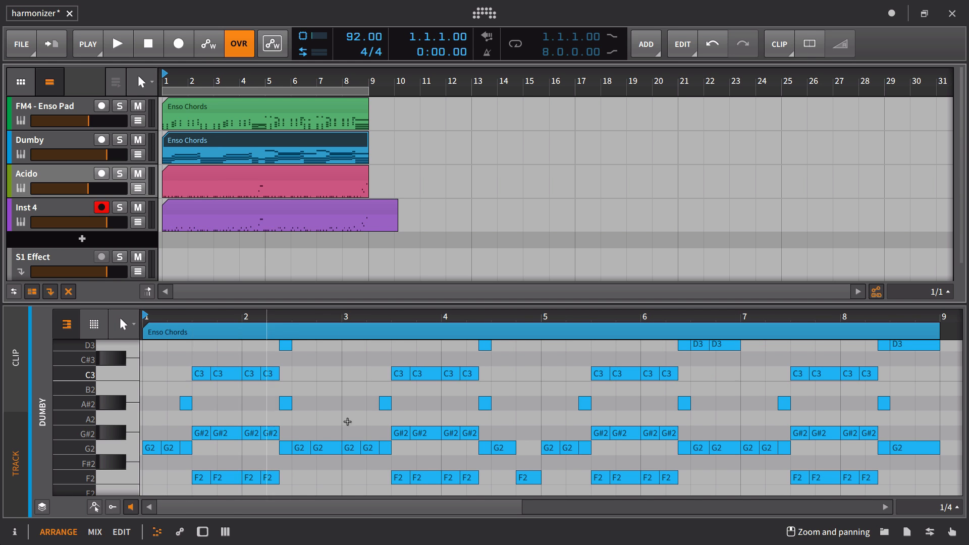
mouse_move(744, 44)
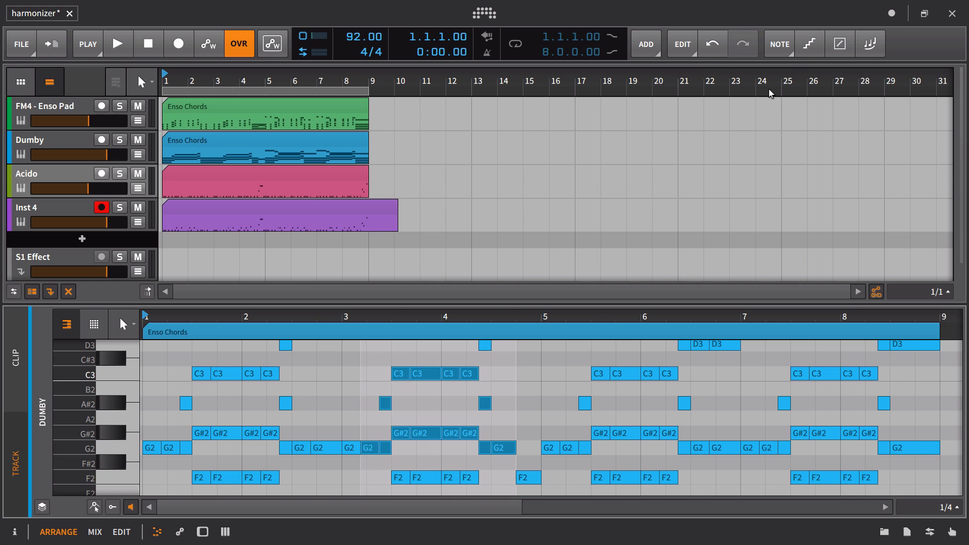
mouse_move(869, 44)
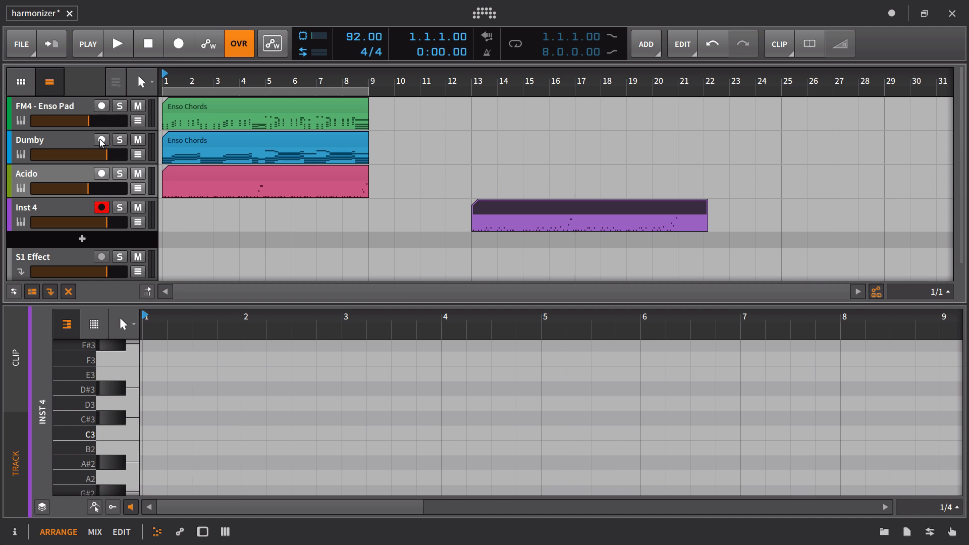
Set Acido's Harmony Source back to Dumby and select Inst 4 as the armed record track
left_click(179, 44)
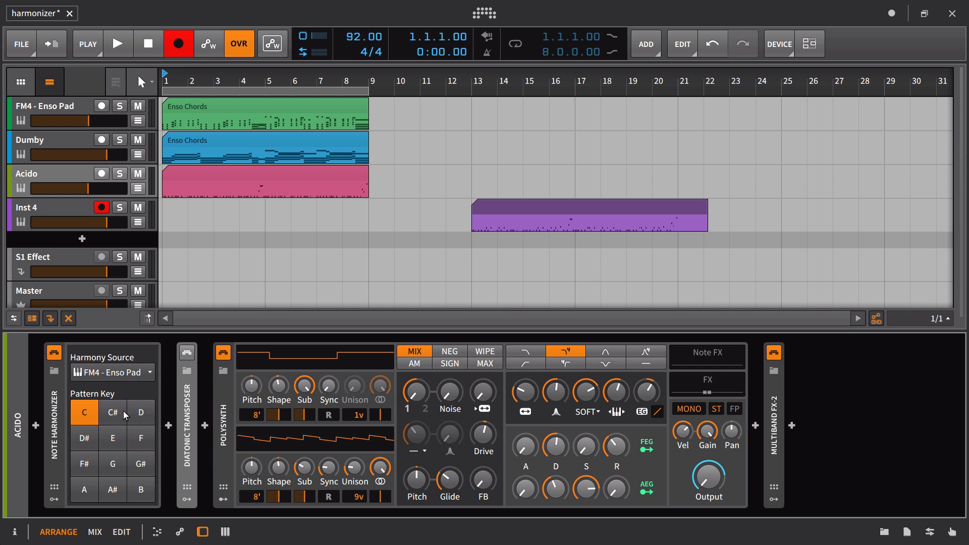
left_click(111, 373)
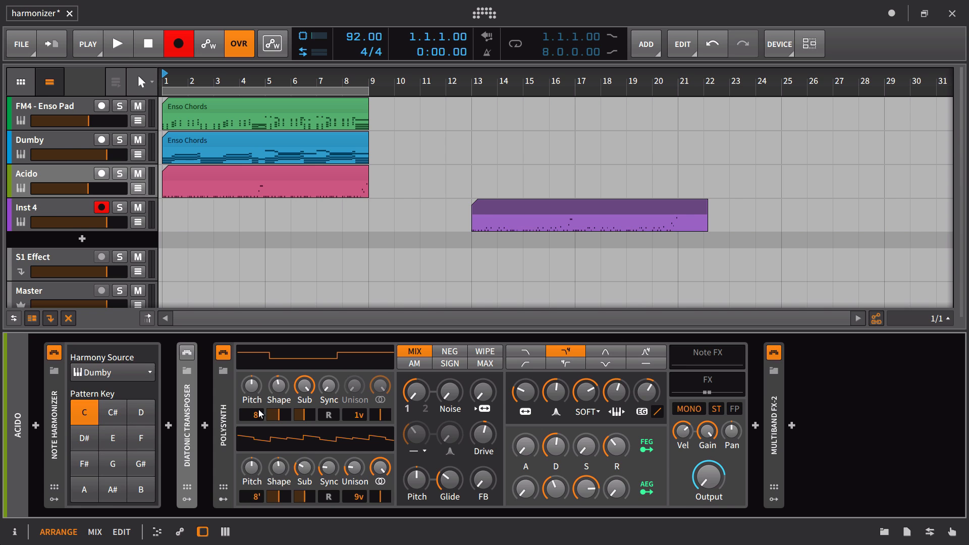
mouse_move(254, 238)
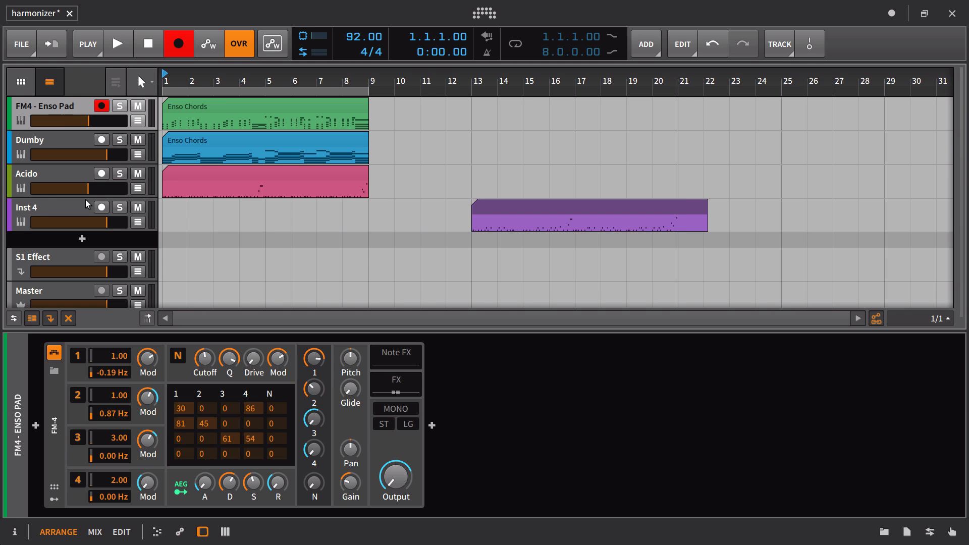
left_click(101, 207)
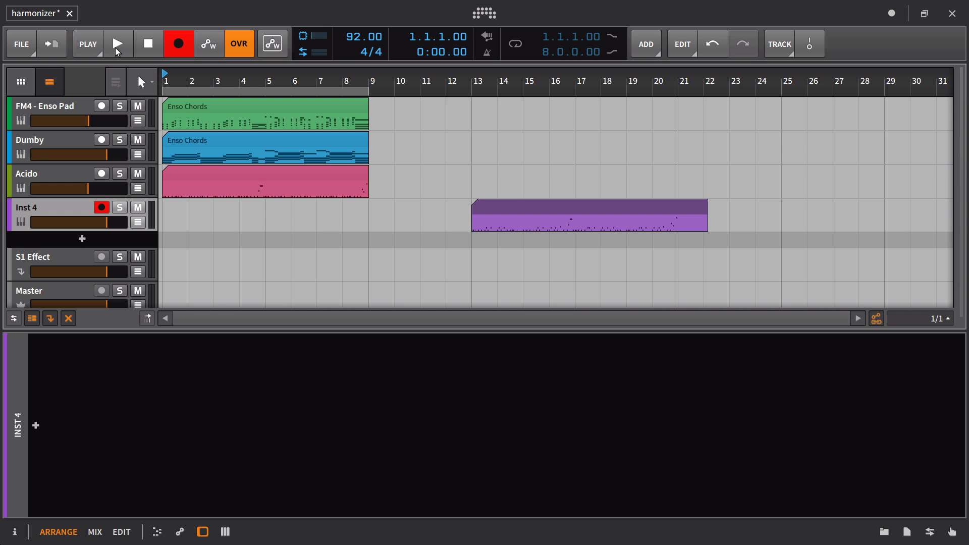
mouse_move(120, 46)
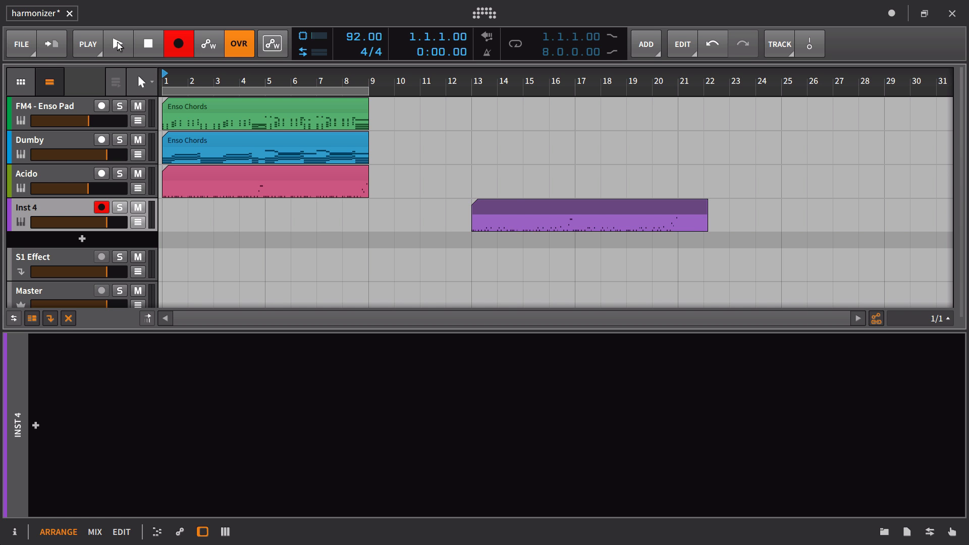
Record a second harmonized bass take onto Inst 4 over bars 1–9, then stop
left_click(117, 43)
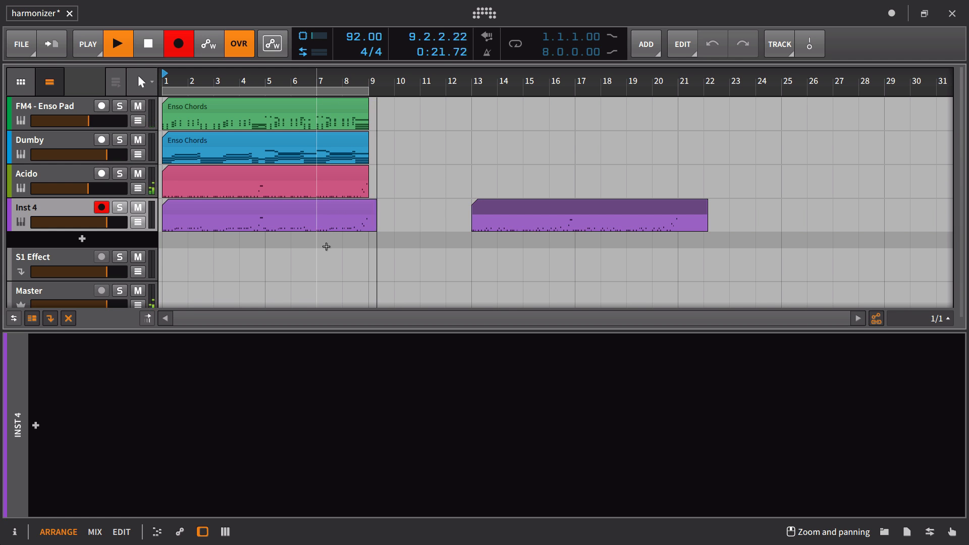
left_click(148, 44)
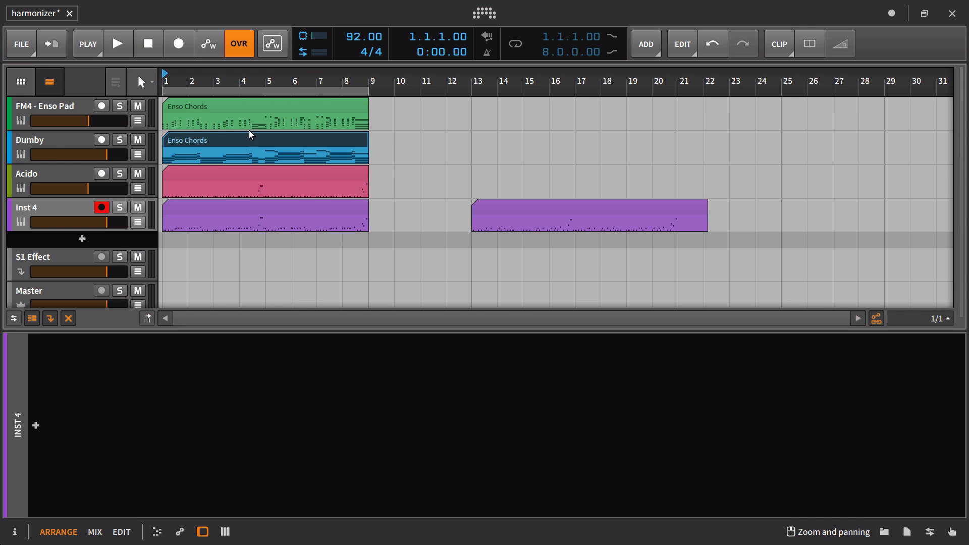
Remove the Note Harmonizer from Acido's chain and play back the 16-bar arrangement over bars 1–17
left_click(46, 139)
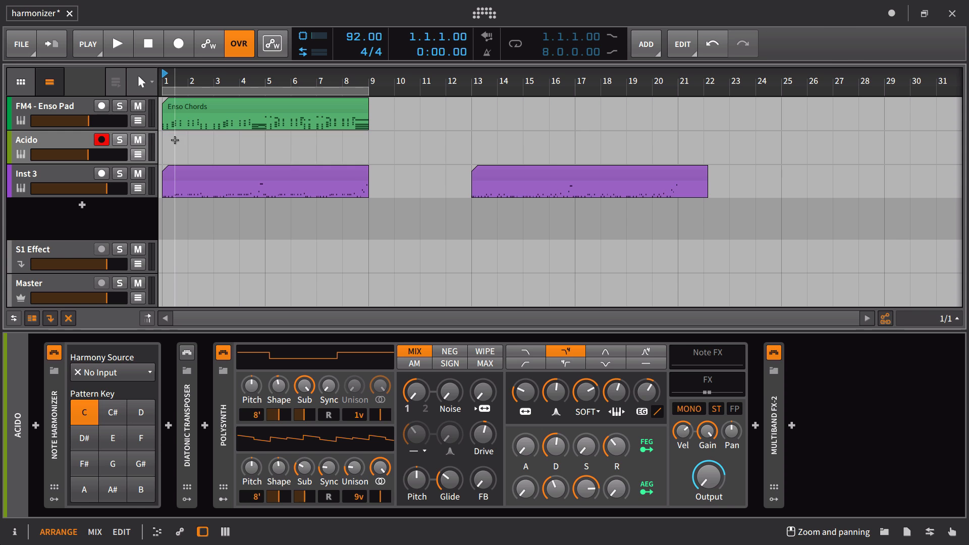
left_click(55, 352)
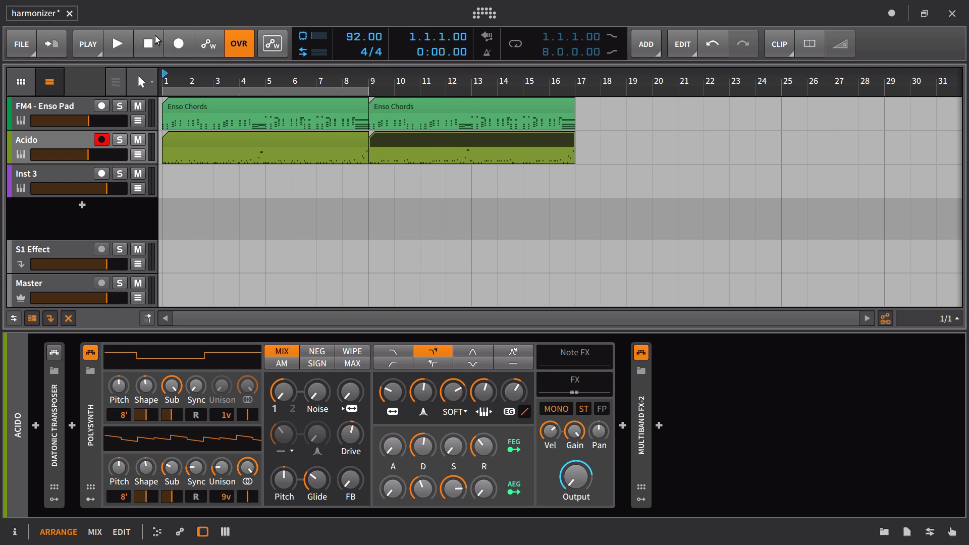
left_click(117, 43)
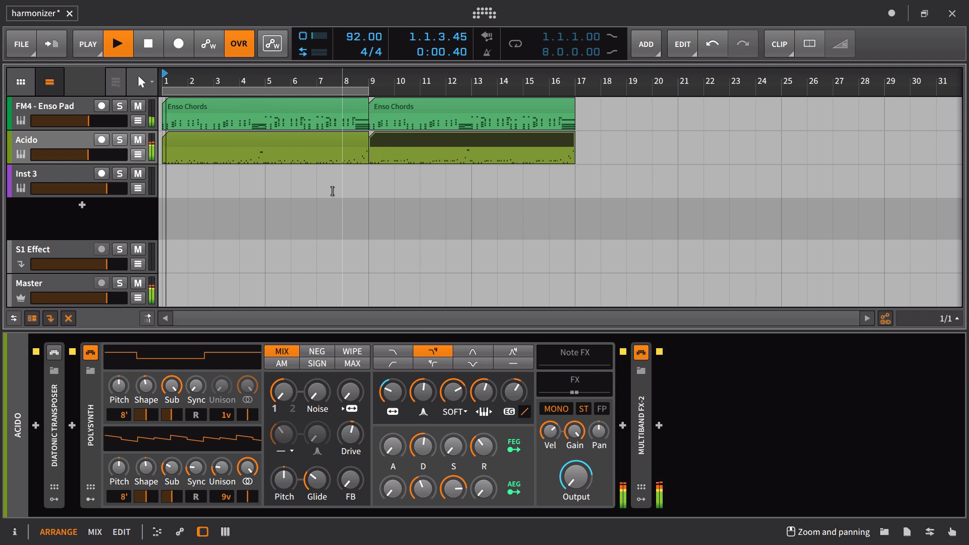